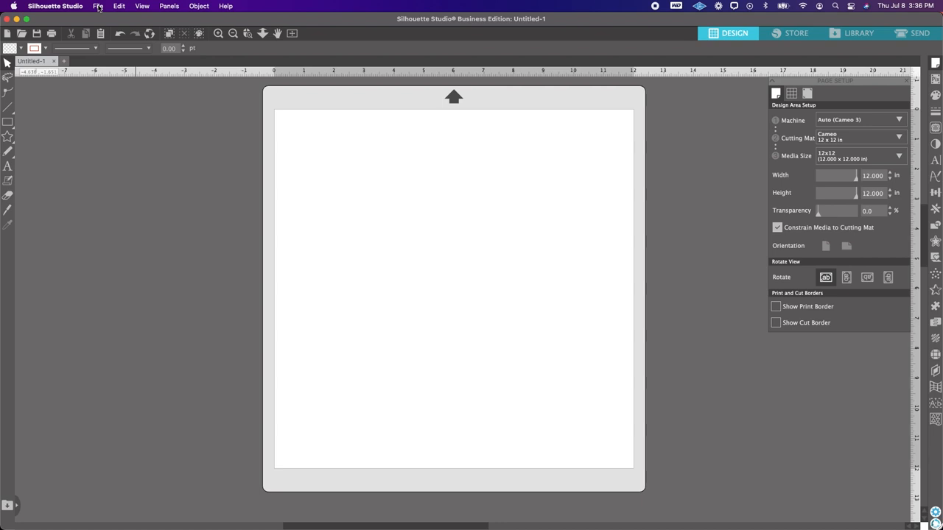
# Step: Open the toddler photo IMG_3794 from the Desktop as a new document
pyautogui.click(95, 6)
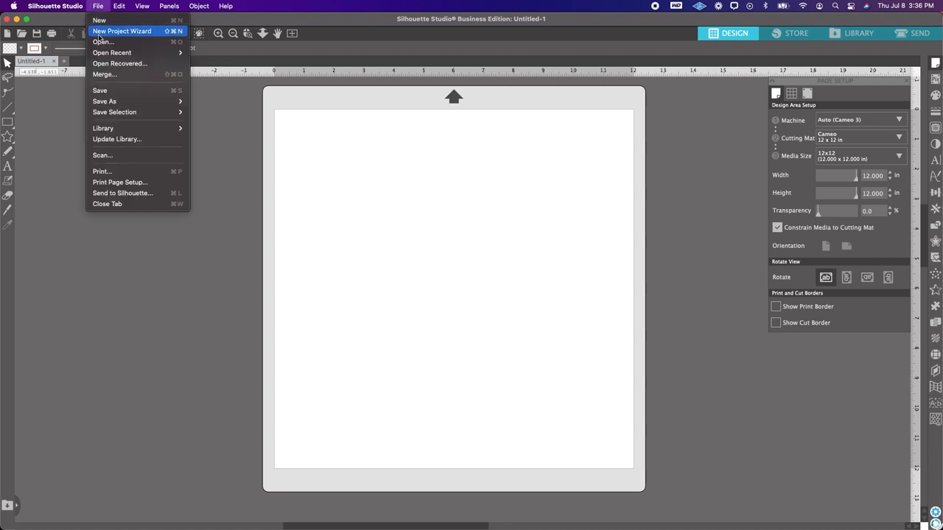
pyautogui.click(263, 187)
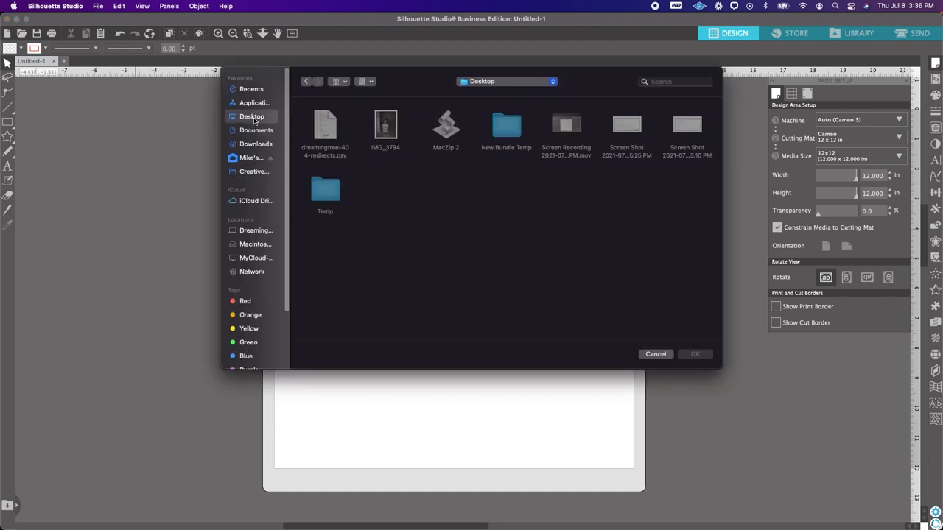
pyautogui.click(386, 125)
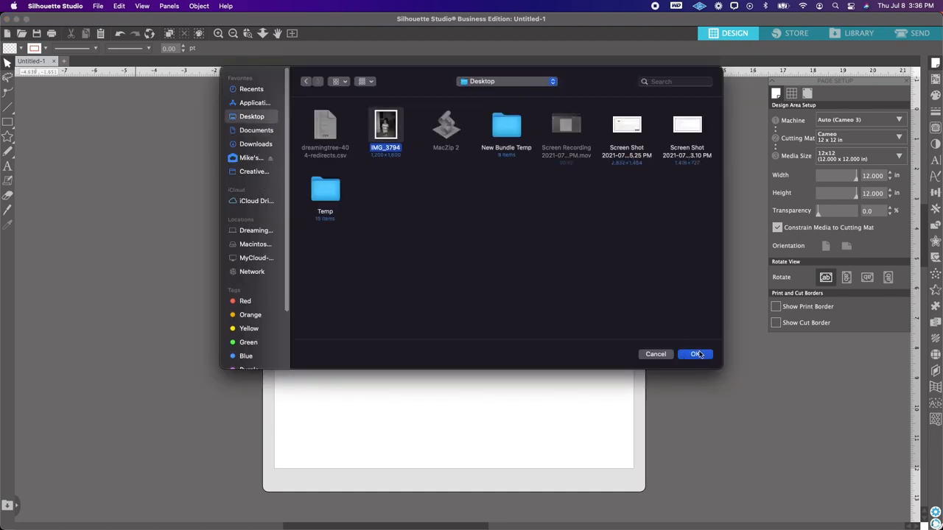
pyautogui.click(695, 354)
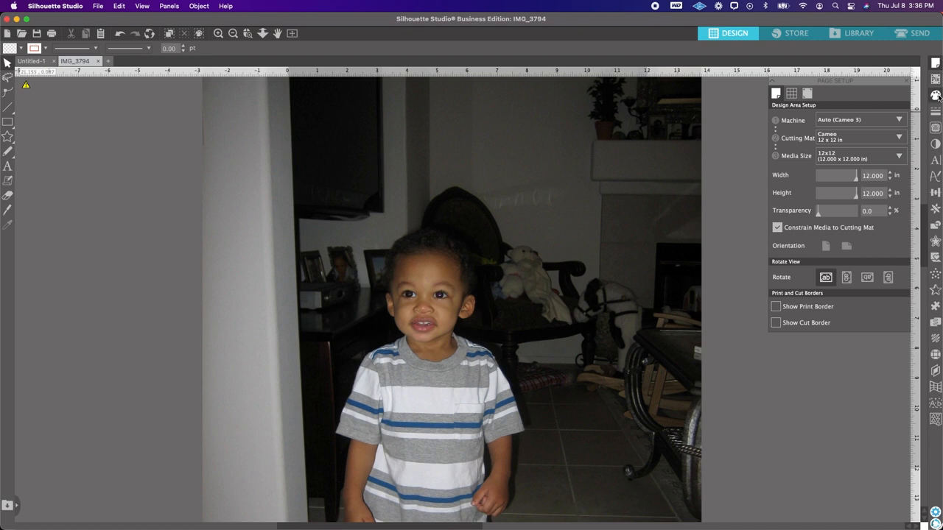
# Step: Bring up the Fill Color panel beside the toddler photo
pyautogui.click(937, 96)
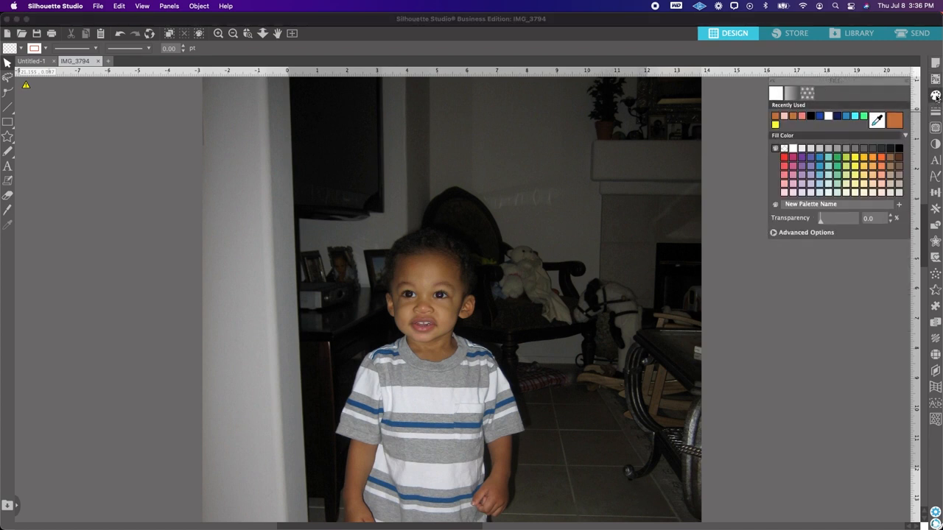
pyautogui.moveTo(877, 121)
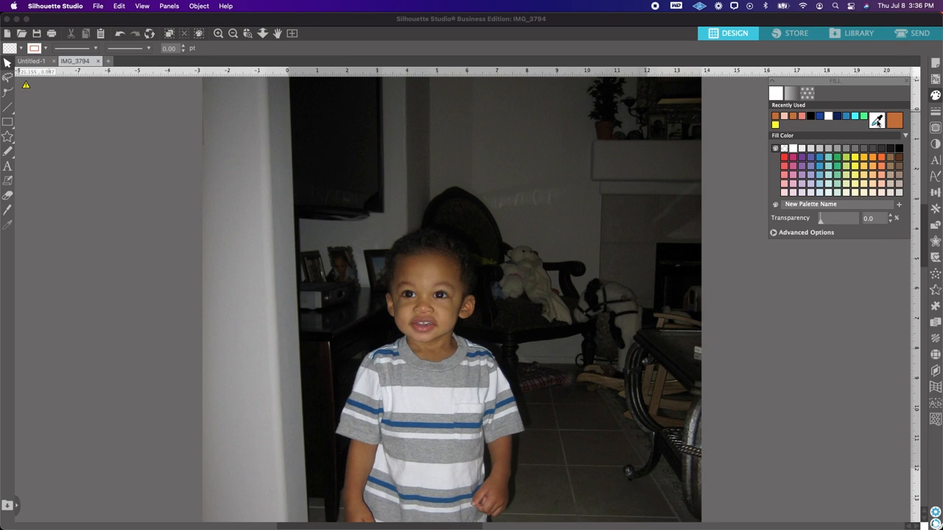
pyautogui.moveTo(435, 304)
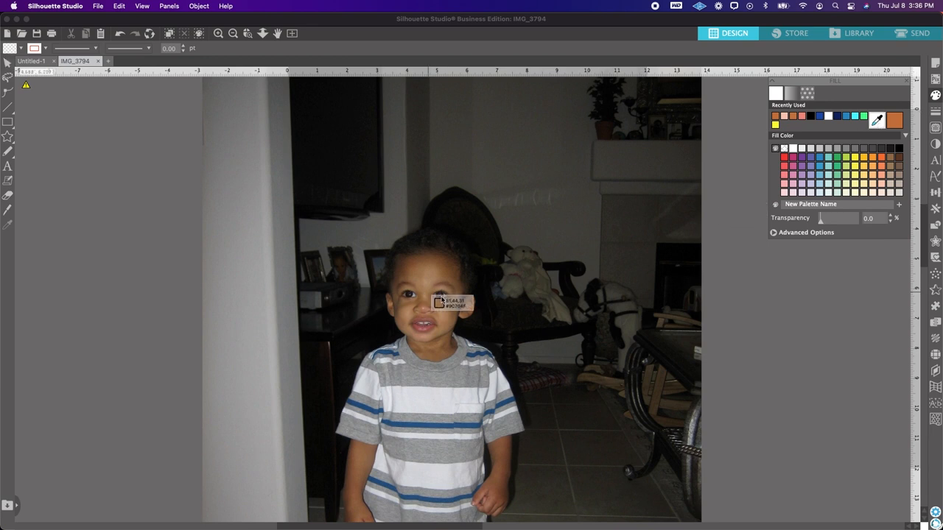
pyautogui.moveTo(426, 268)
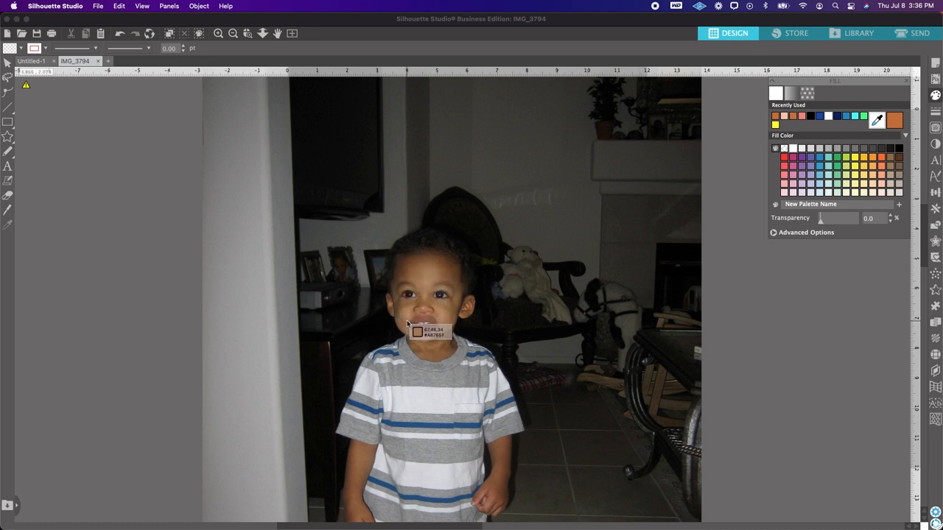
pyautogui.moveTo(419, 319)
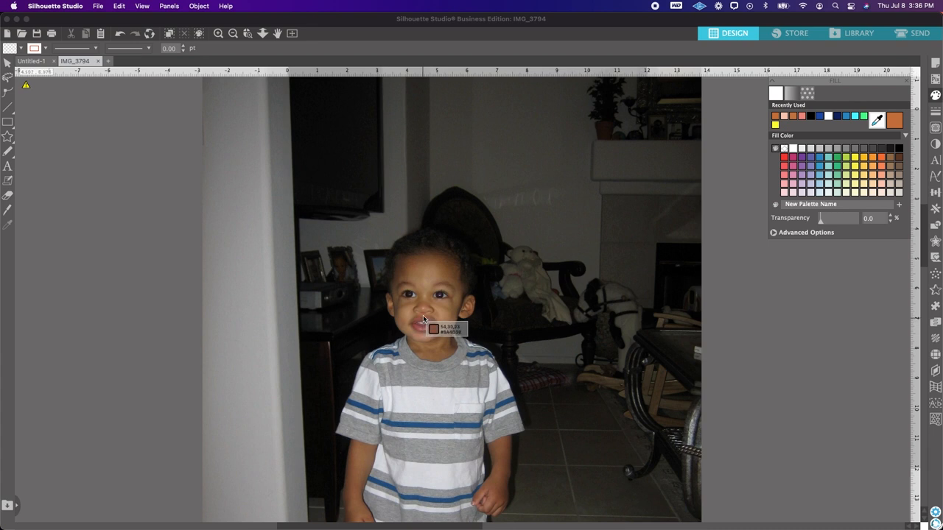
pyautogui.moveTo(422, 277)
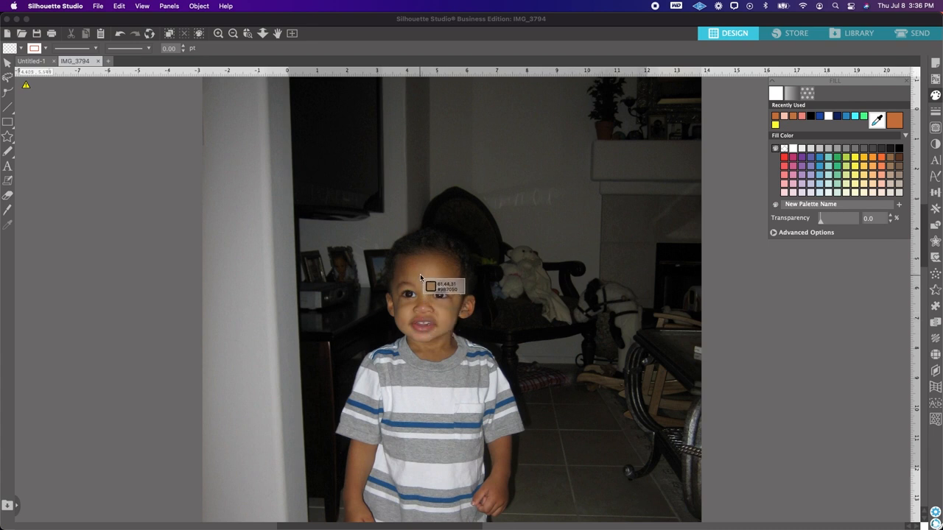
pyautogui.moveTo(434, 268)
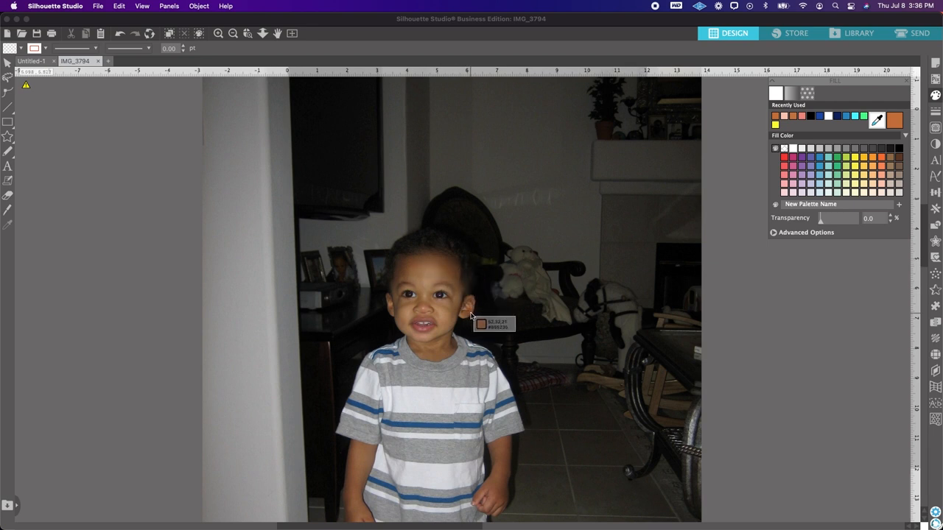
pyautogui.moveTo(467, 315)
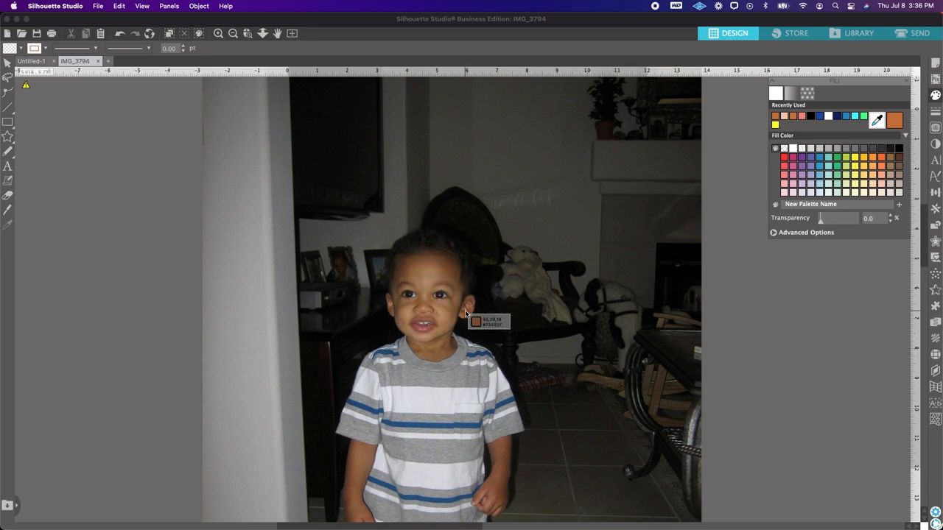
pyautogui.moveTo(464, 315)
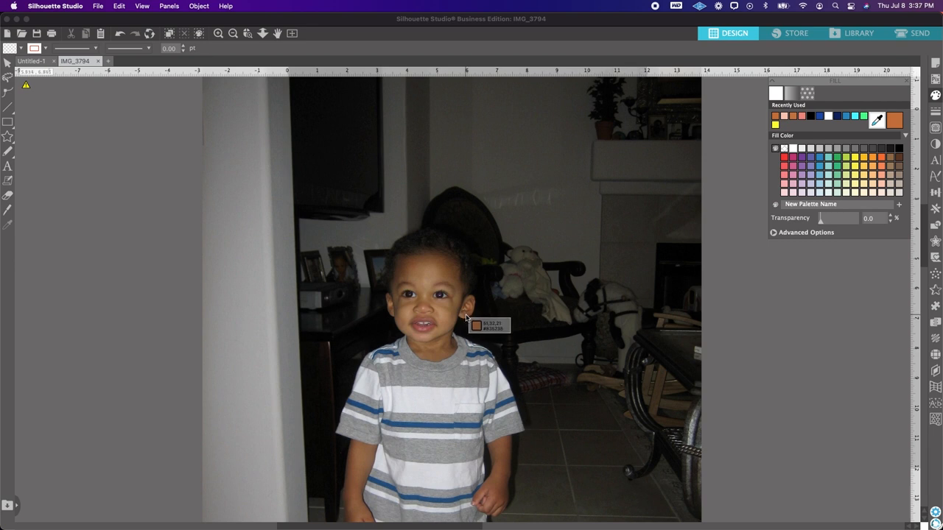
pyautogui.moveTo(449, 321)
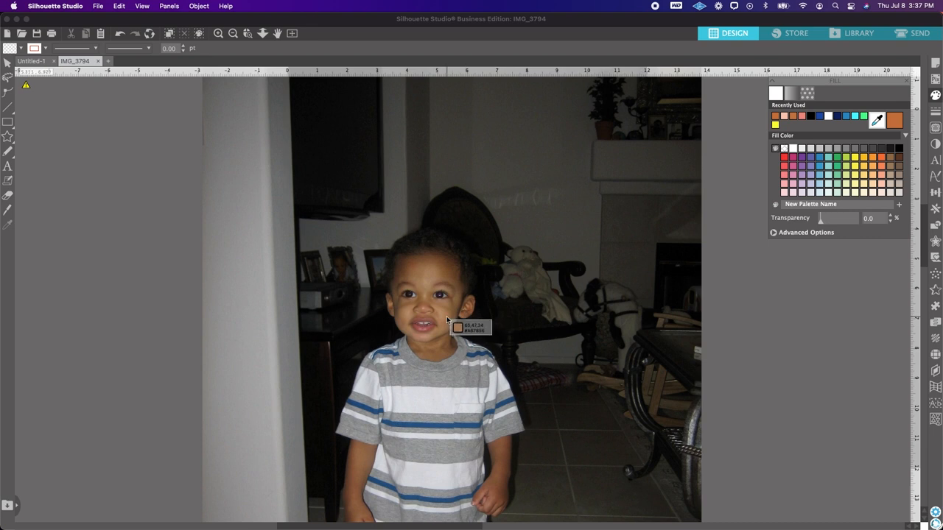
pyautogui.moveTo(445, 320)
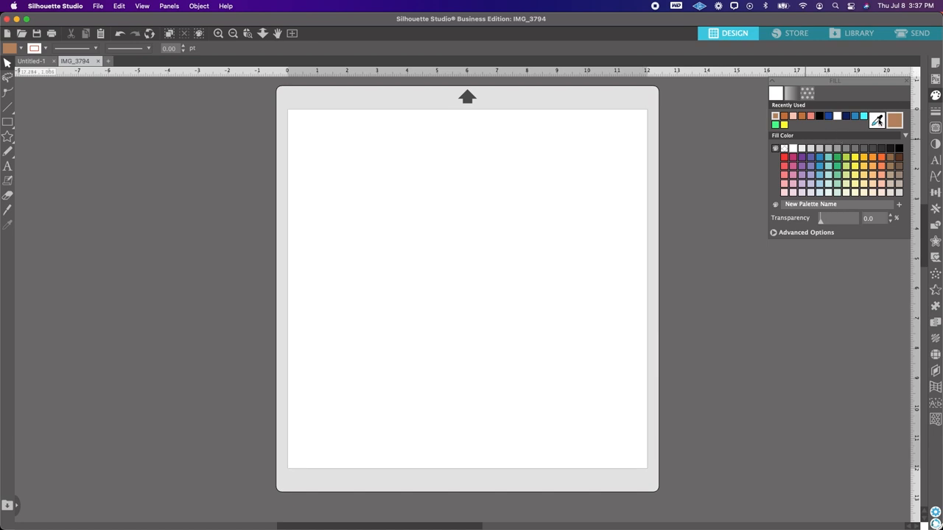
pyautogui.moveTo(554, 171)
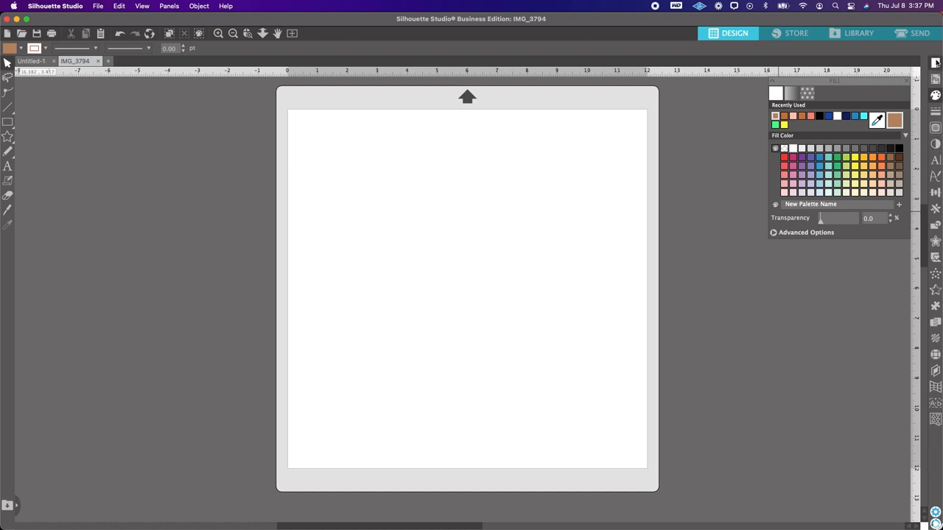
pyautogui.moveTo(938, 65)
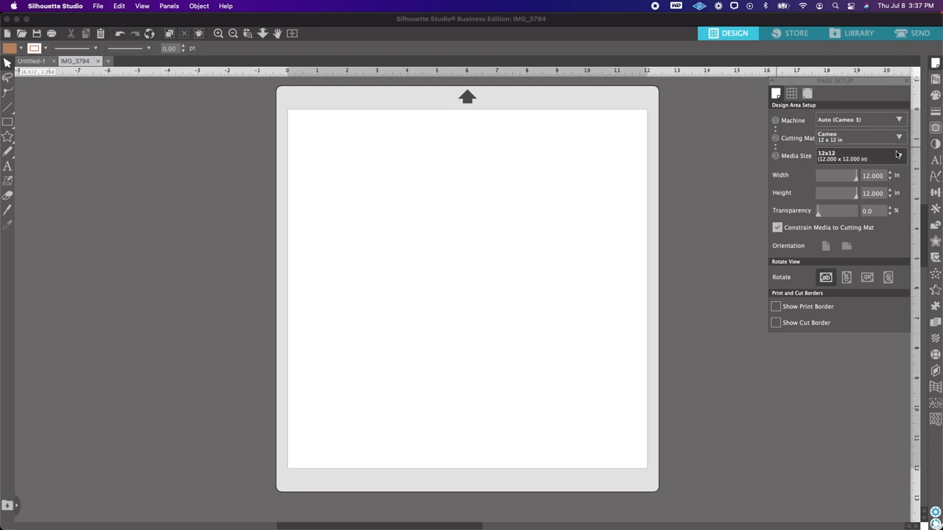
# Step: Set Media Size to Letter (8.5 x 11 in) and show the print border
pyautogui.click(896, 156)
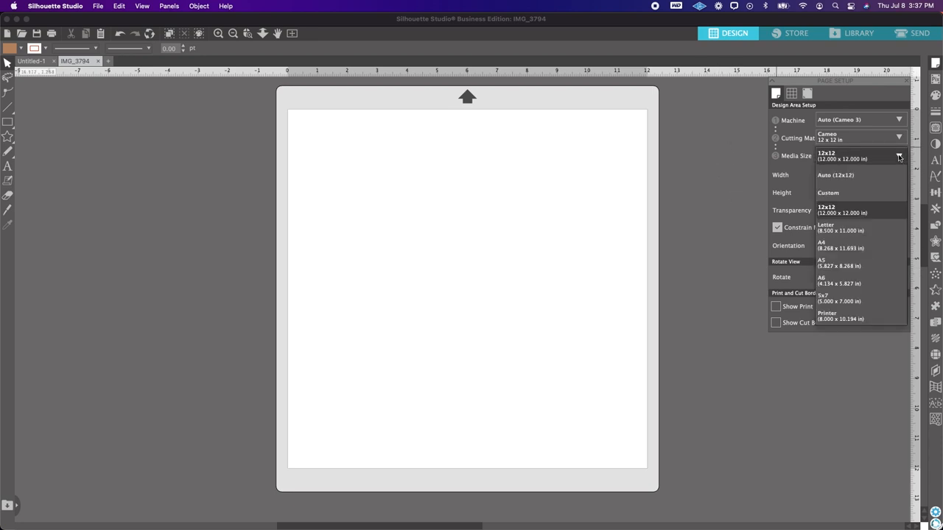
pyautogui.click(843, 209)
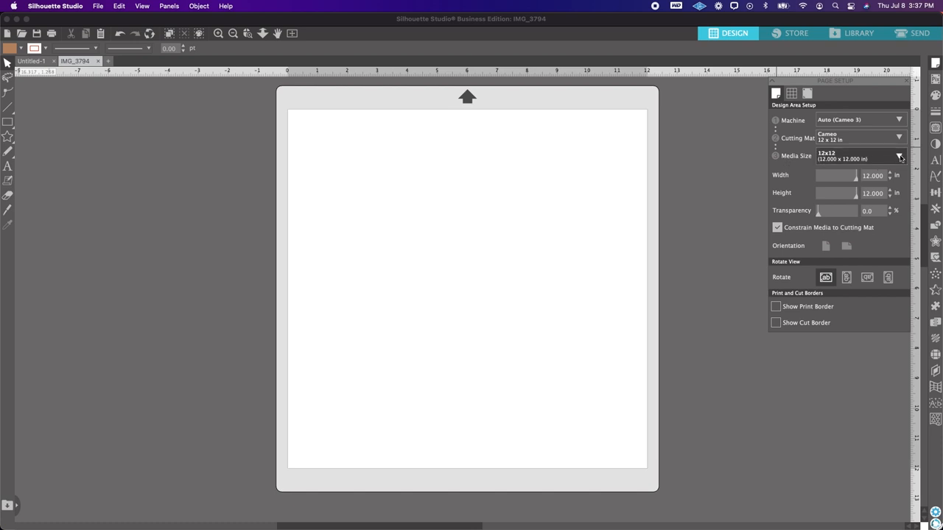
pyautogui.click(898, 156)
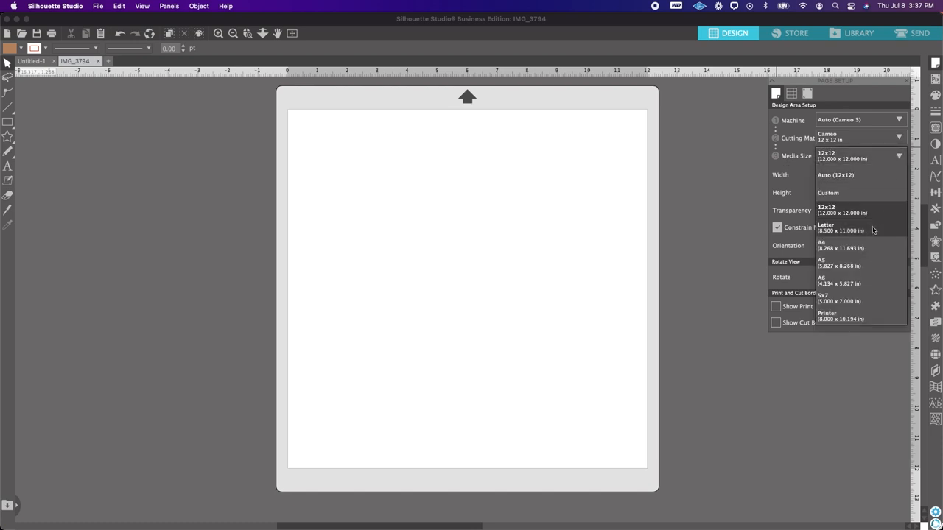
pyautogui.click(825, 227)
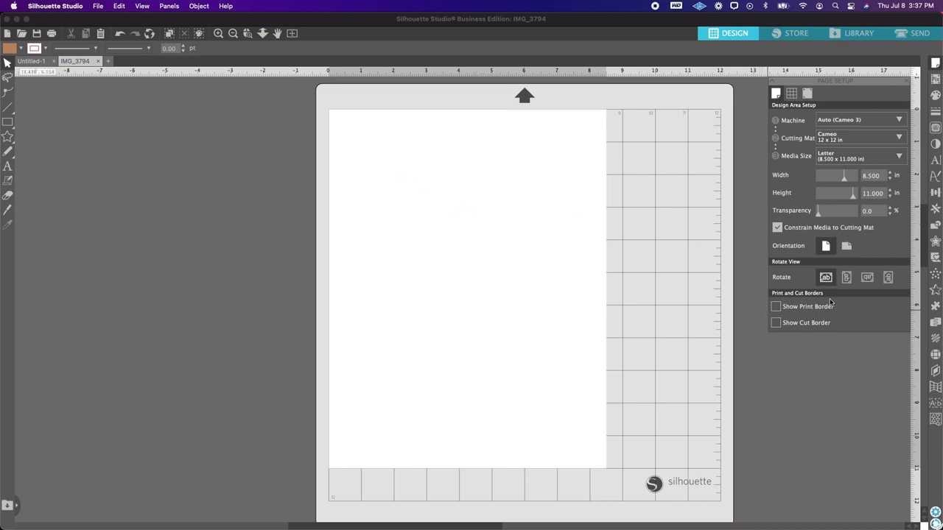
pyautogui.click(775, 308)
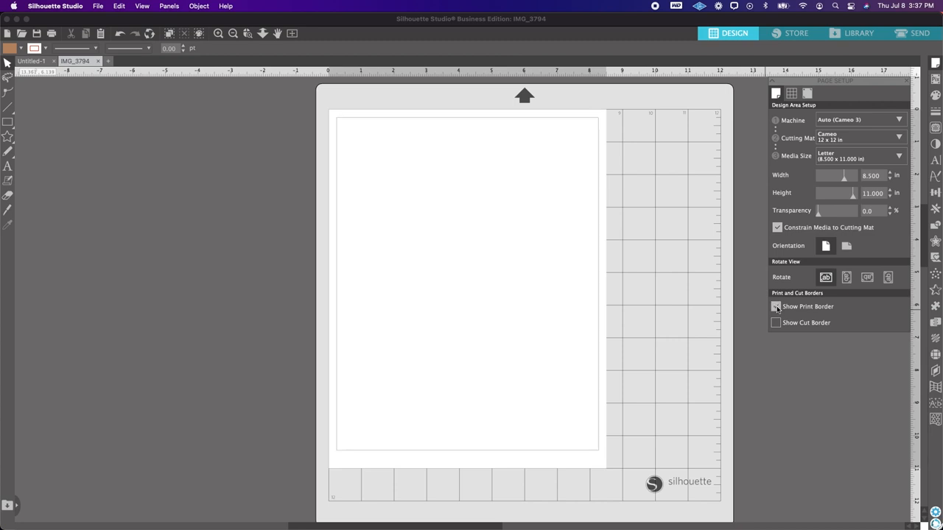
pyautogui.click(775, 306)
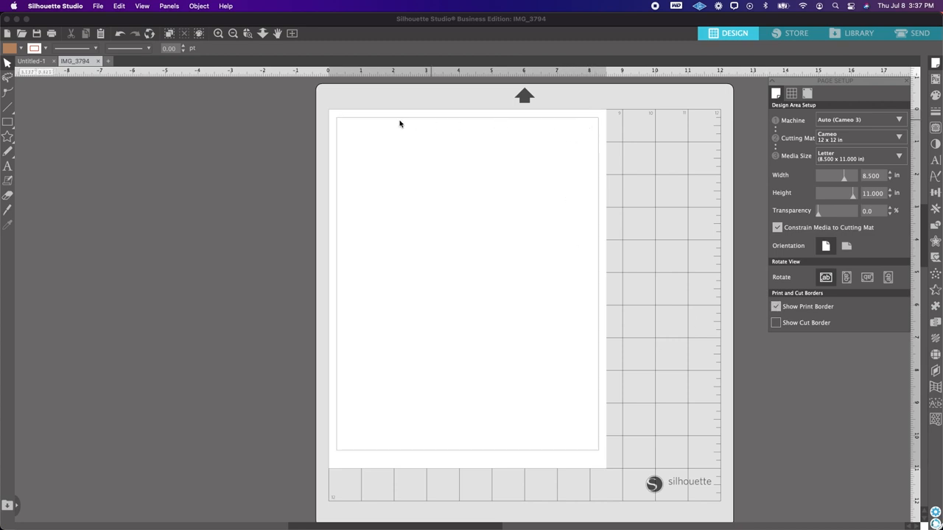
pyautogui.moveTo(566, 387)
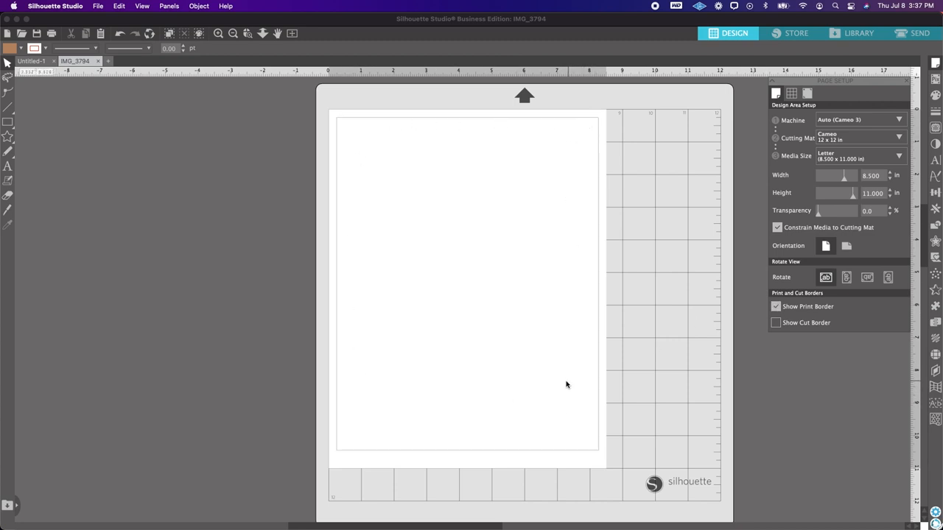
pyautogui.moveTo(199, 178)
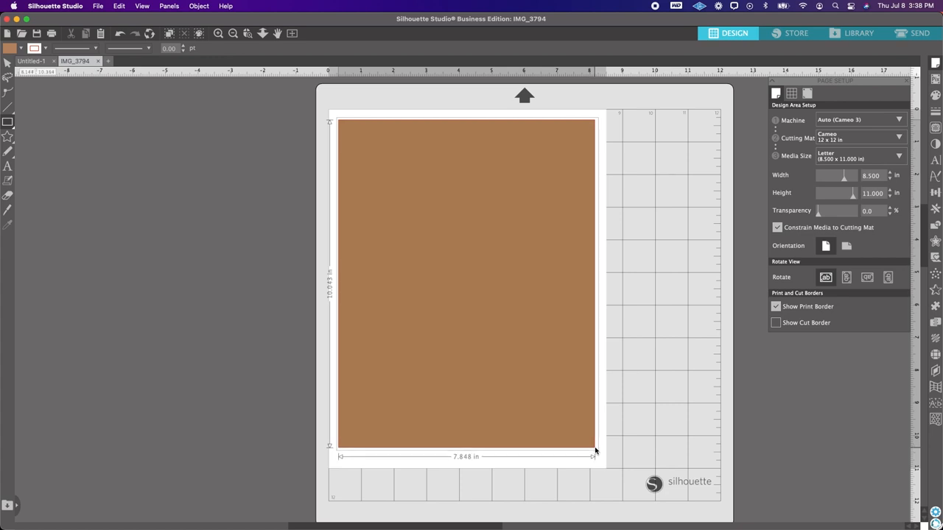
# Step: Select the new skin-tone rectangle covering the printable area
pyautogui.click(467, 284)
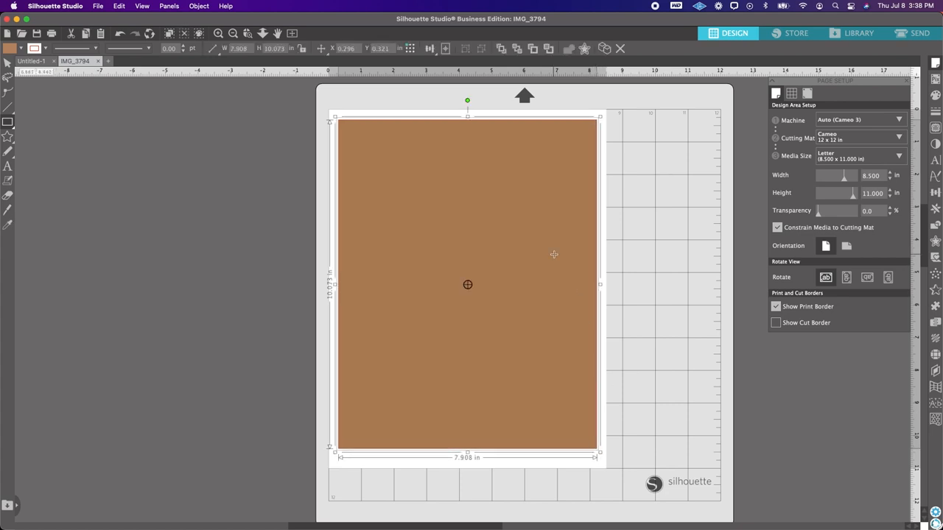
pyautogui.moveTo(710, 224)
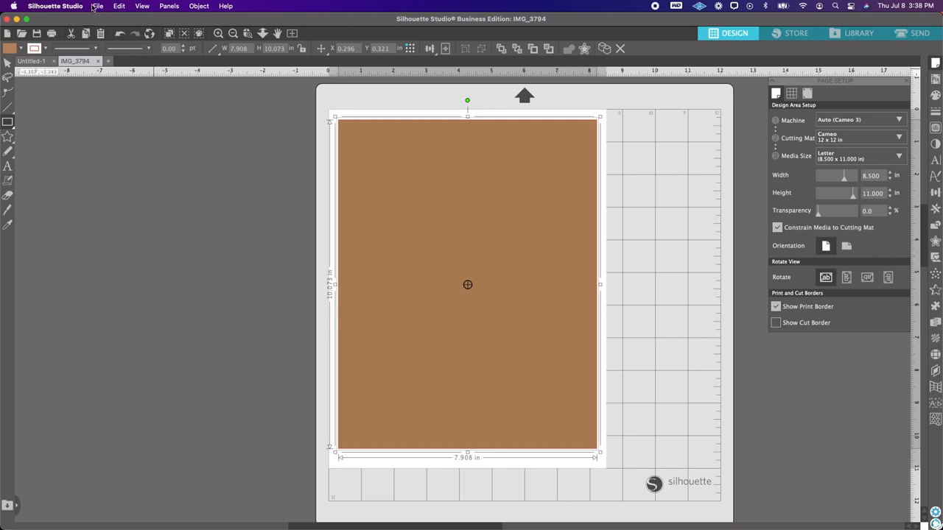
# Step: Glance at the file options, then select the skin-tone rectangle for deletion
pyautogui.click(100, 6)
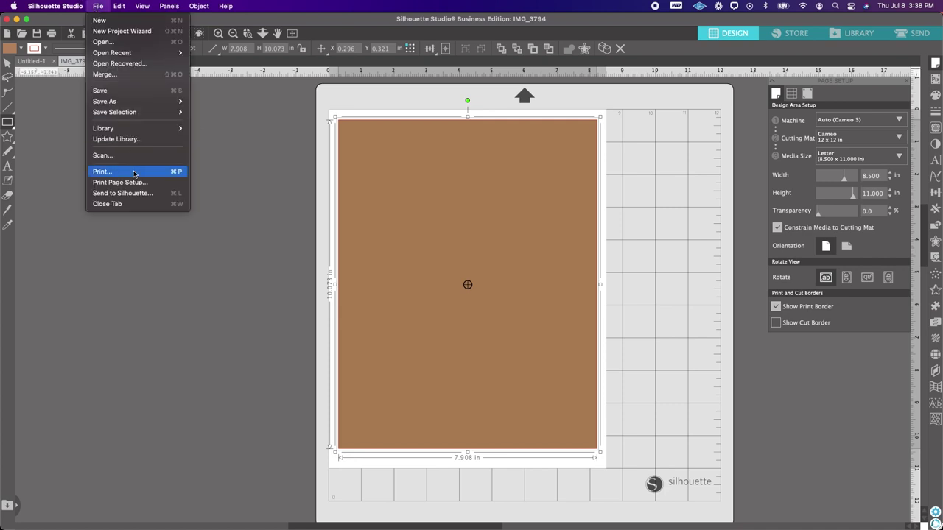
pyautogui.moveTo(269, 171)
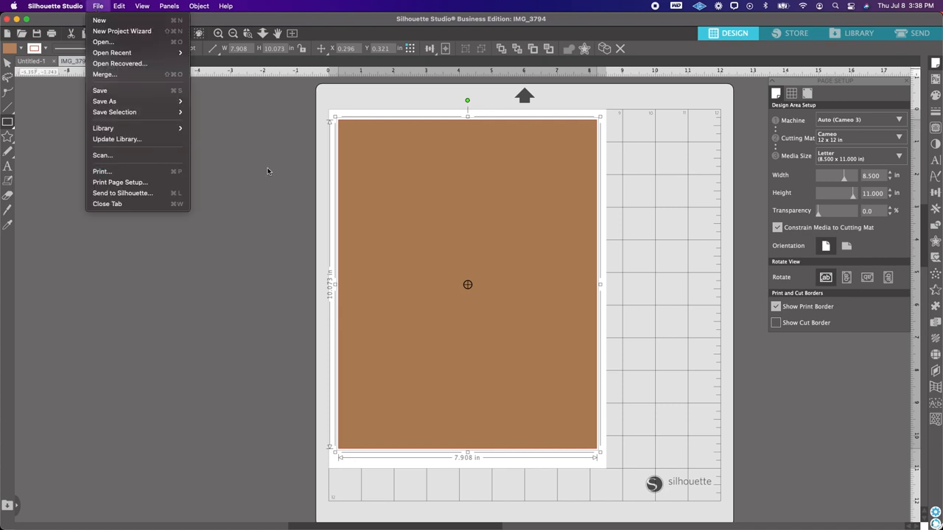
pyautogui.click(479, 218)
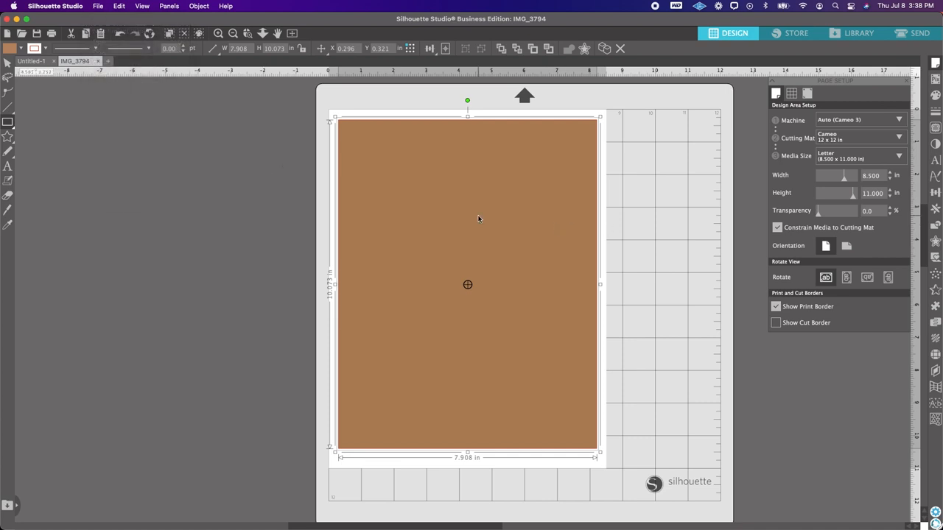
pyautogui.moveTo(471, 217)
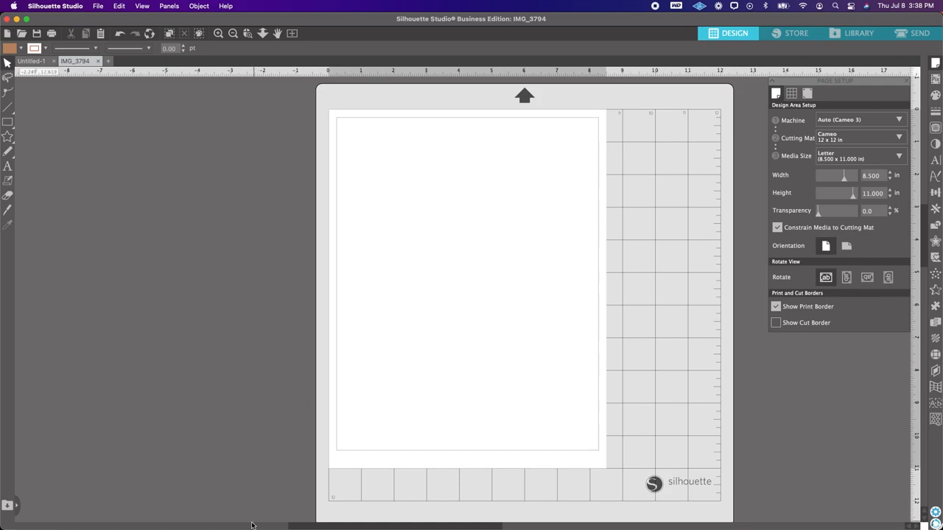
pyautogui.moveTo(194, 493)
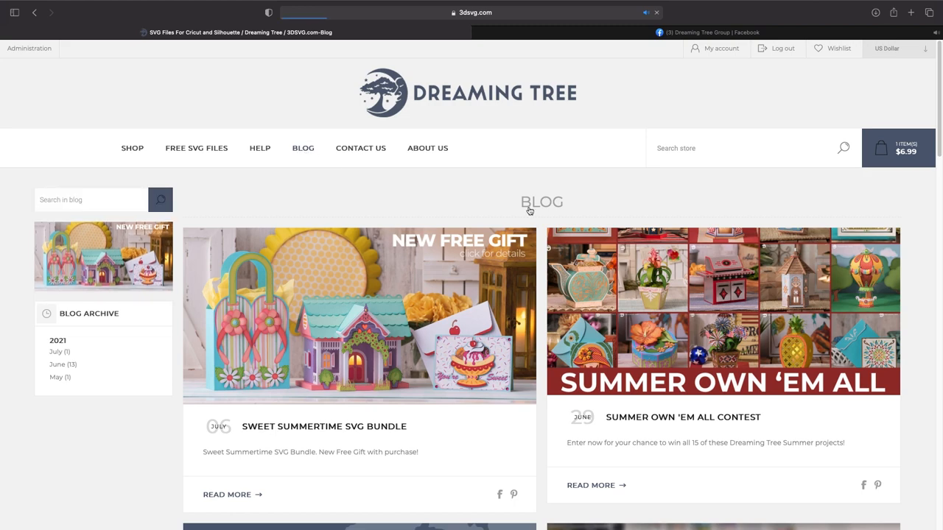
# Step: Scroll the AC Cardstock Pack Legend down to the Brights pack swatches
pyautogui.scroll(-3)
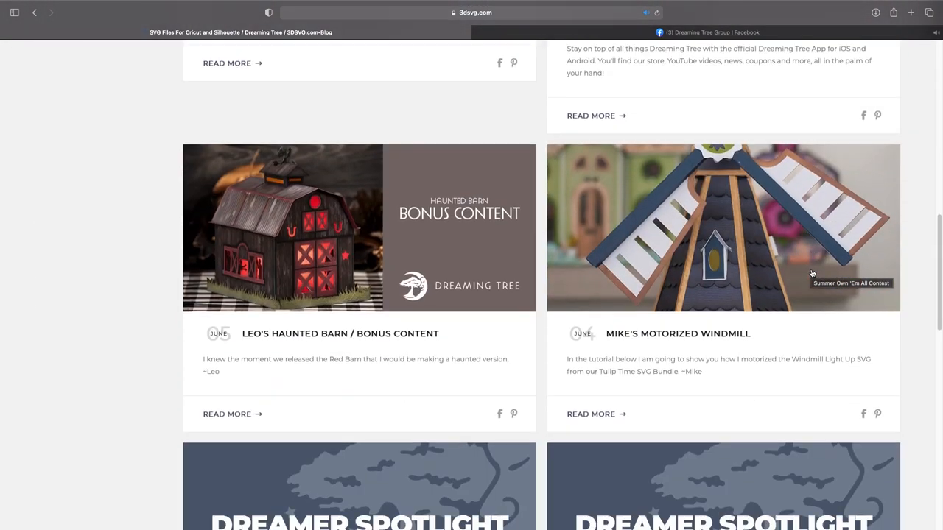
pyautogui.scroll(-3)
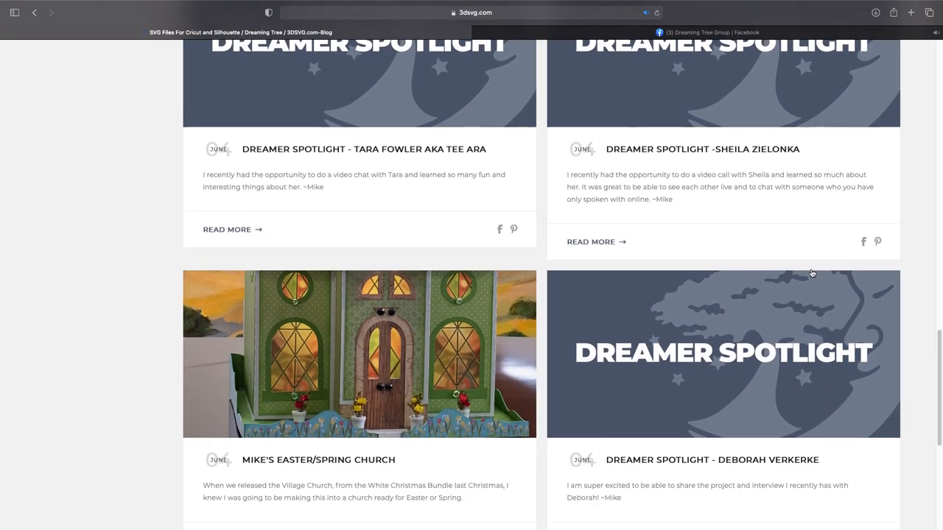
pyautogui.scroll(-3)
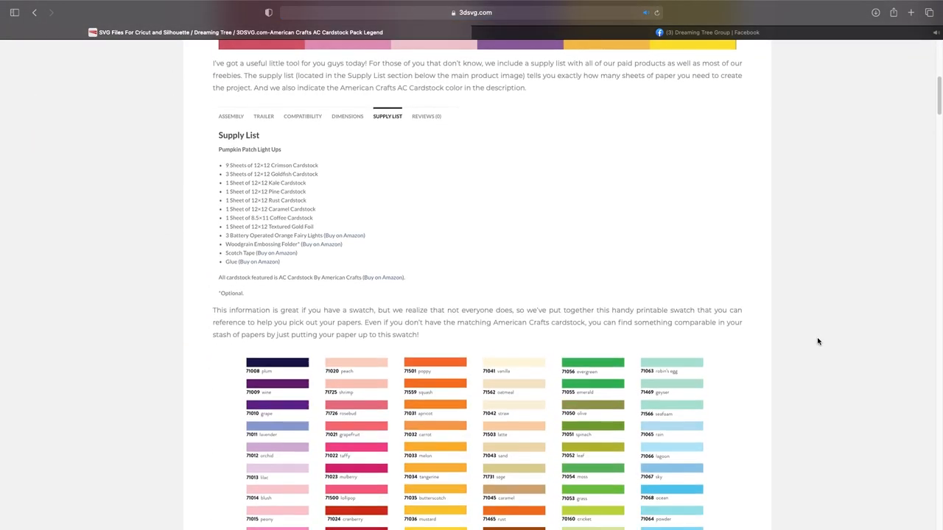
pyautogui.scroll(-3)
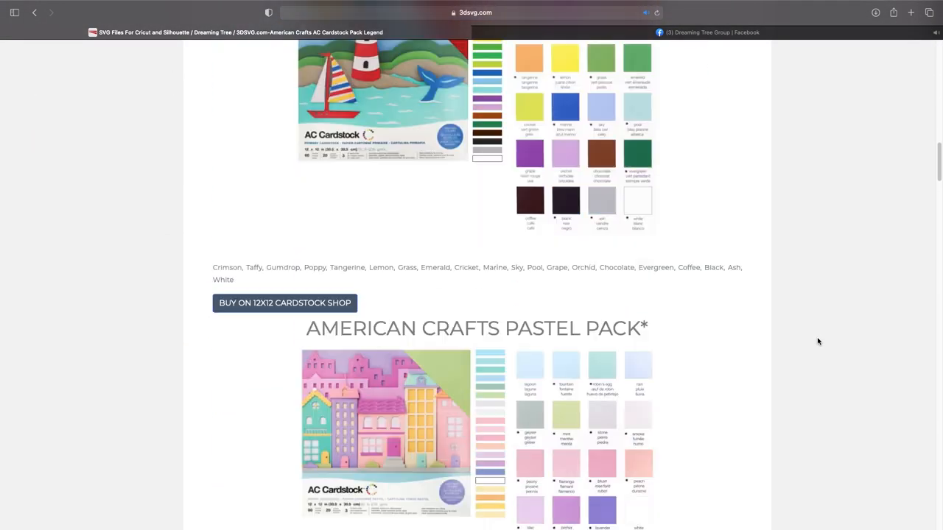
pyautogui.scroll(-3)
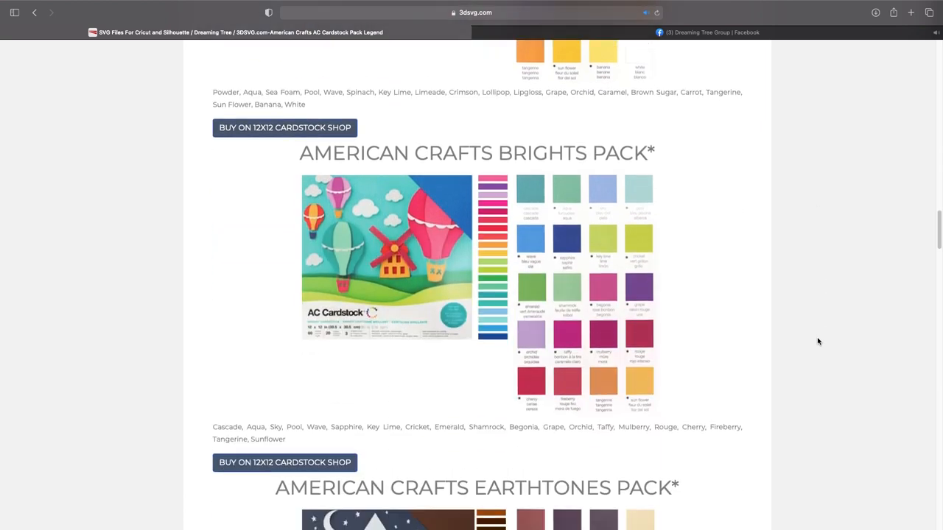
pyautogui.moveTo(571, 256)
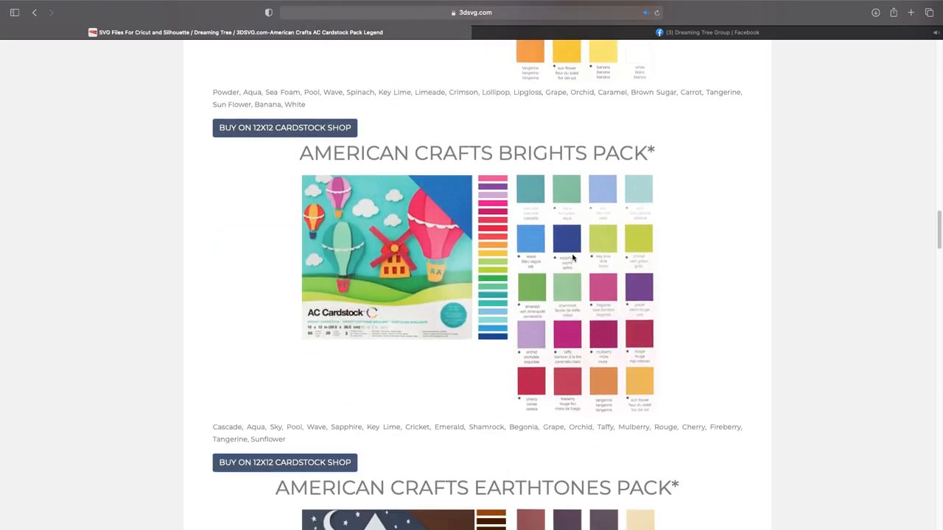
pyautogui.moveTo(549, 256)
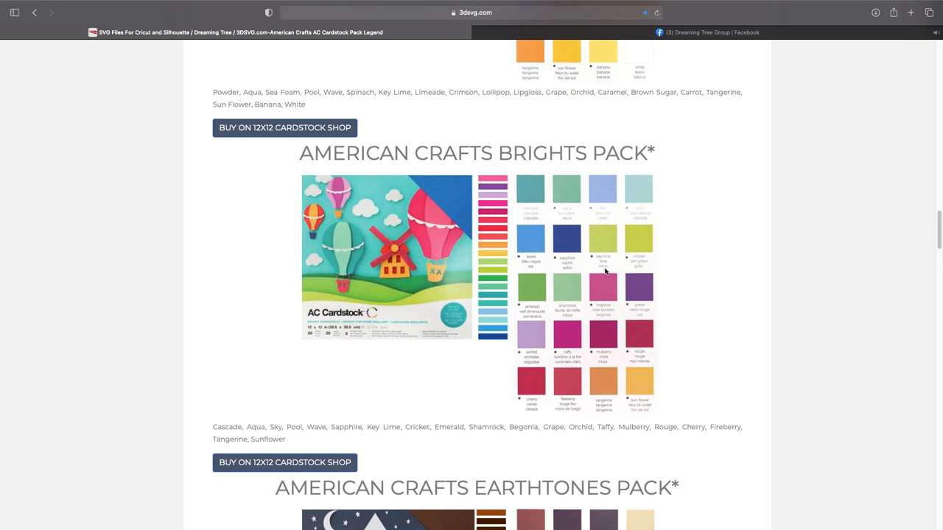
pyautogui.moveTo(577, 233)
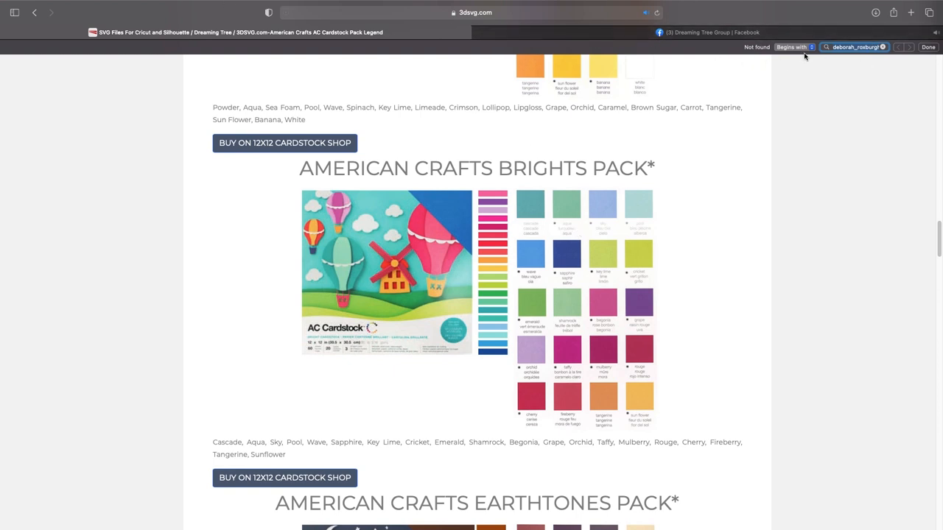
pyautogui.moveTo(857, 65)
pyautogui.write('sapphire')
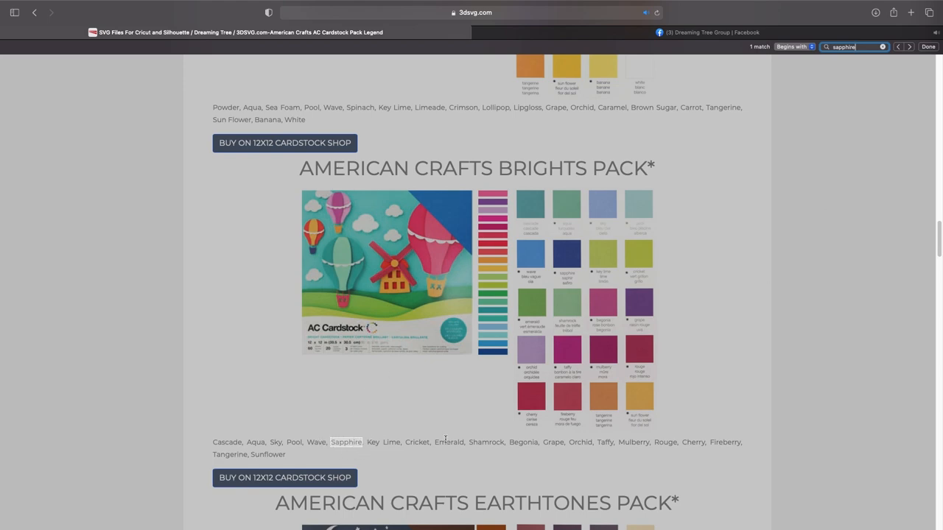
# Step: Scroll to the highlighted Sapphire match in the Brights pack list
pyautogui.scroll(-3)
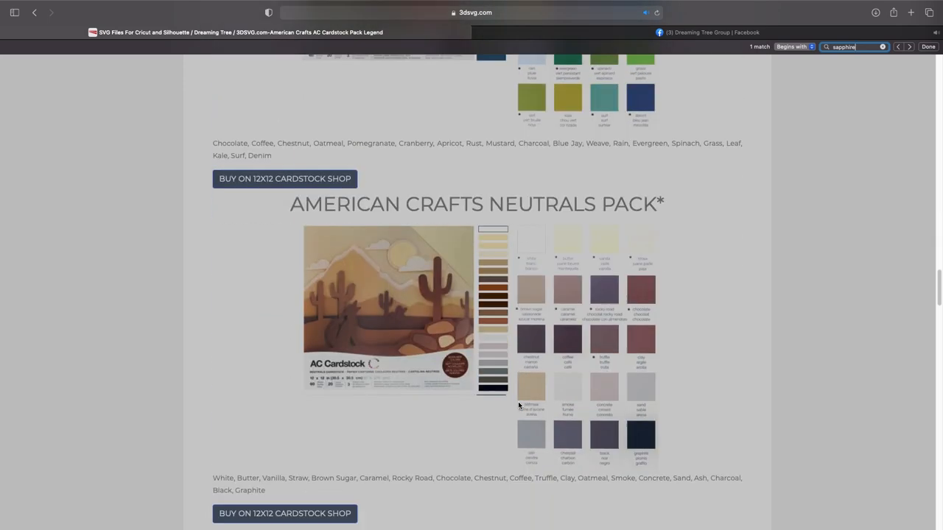
pyautogui.scroll(-3)
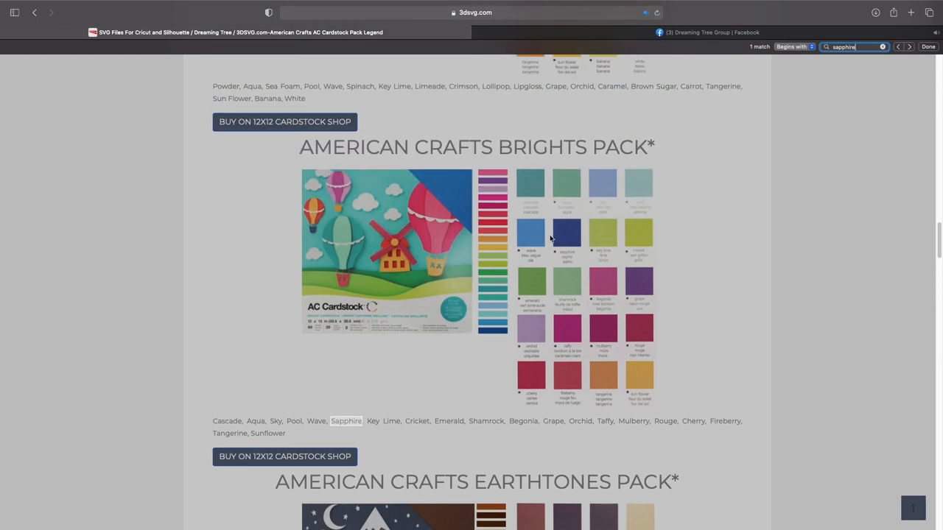
pyautogui.moveTo(413, 222)
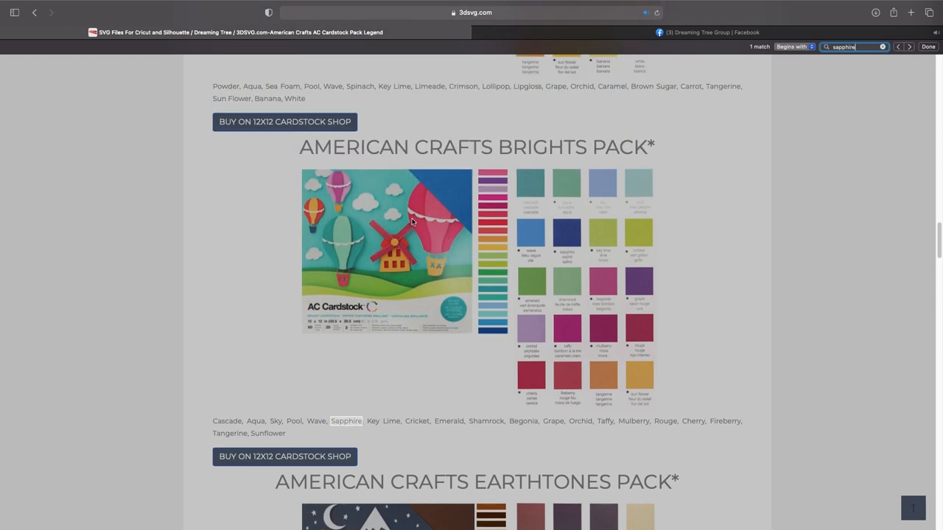
# Step: Bring up the context options on the Brights pack swatch image to copy it
pyautogui.rightClick(413, 221)
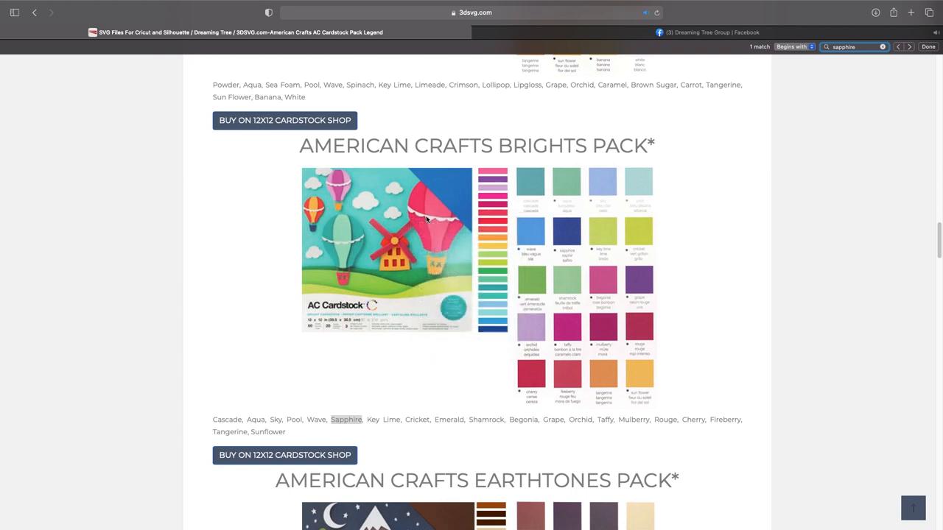
pyautogui.rightClick(427, 218)
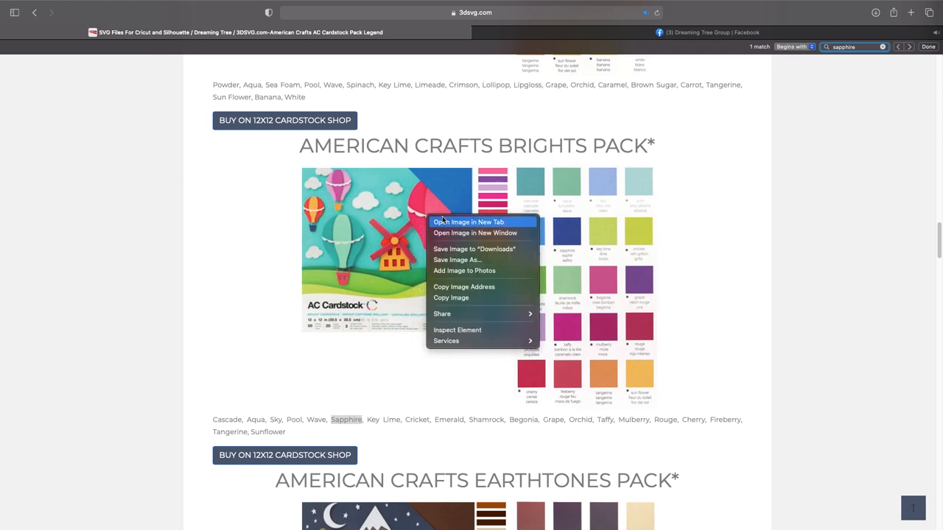
pyautogui.moveTo(451, 297)
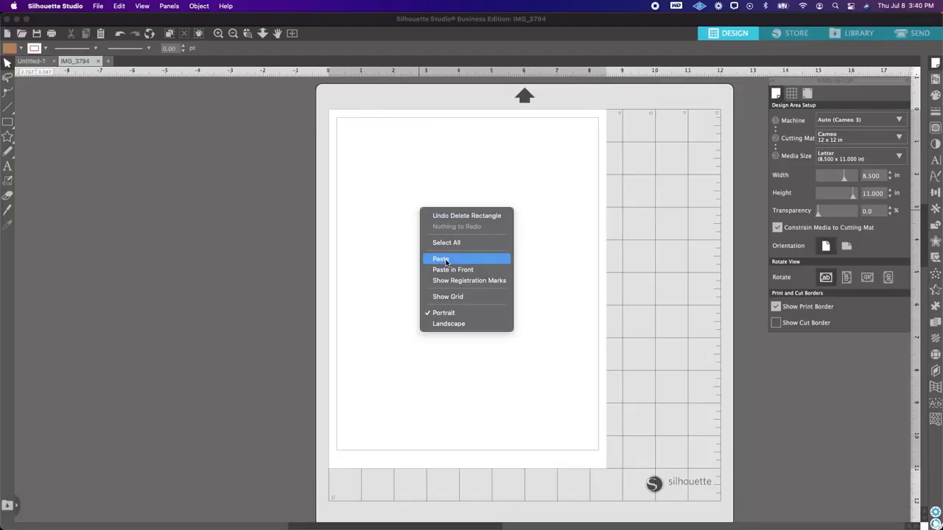
# Step: Paste the copied Brights swatch image onto the letter page
pyautogui.click(441, 259)
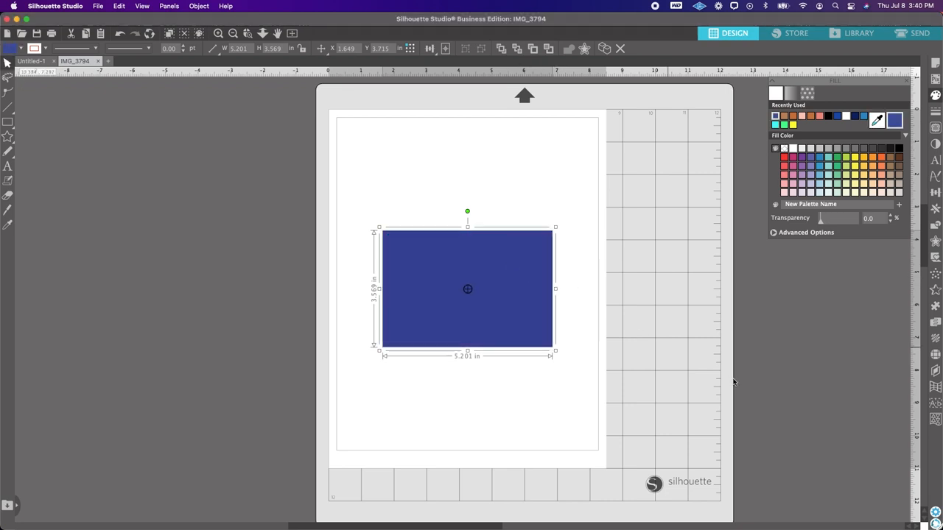
pyautogui.moveTo(449, 268)
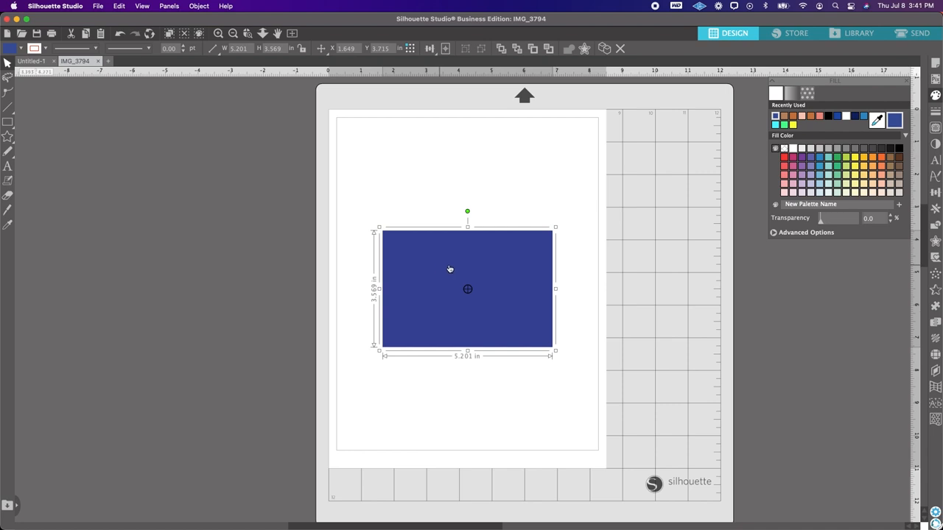
pyautogui.moveTo(545, 336)
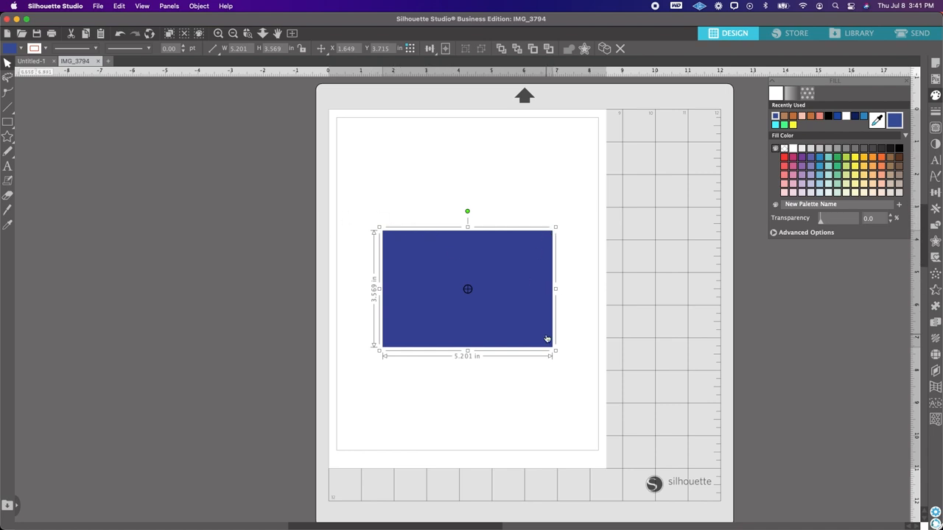
pyautogui.moveTo(531, 351)
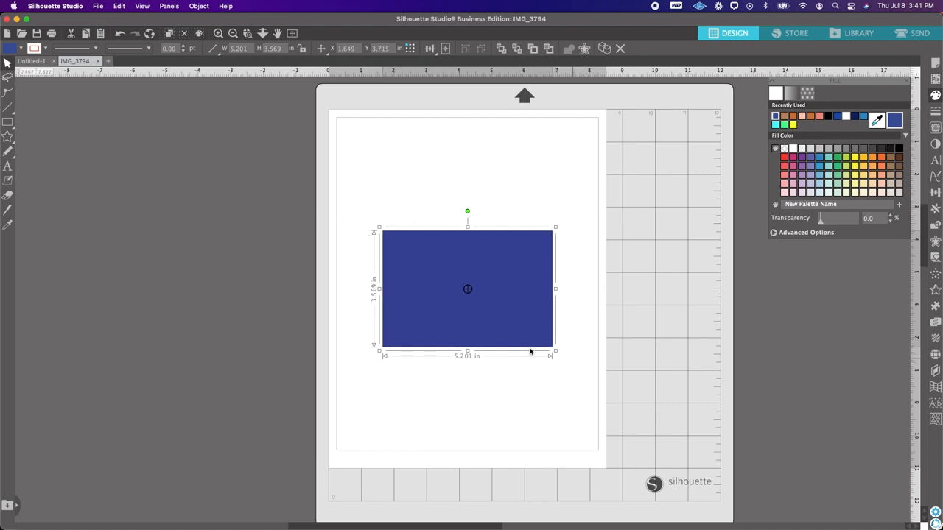
# Step: Move the sapphire rectangle to the top-left and stretch it across the whole page
pyautogui.moveTo(469, 289); pyautogui.dragTo(427, 189)
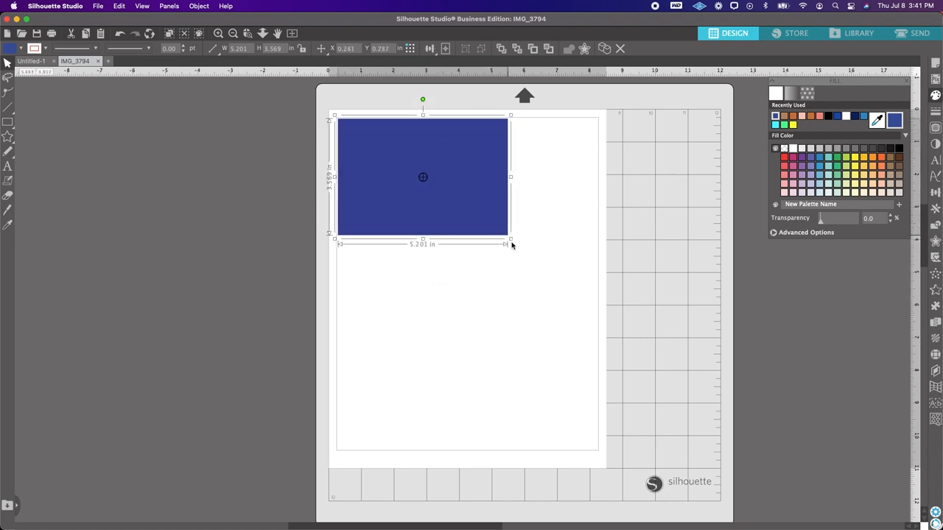
pyautogui.moveTo(510, 239); pyautogui.dragTo(595, 301)
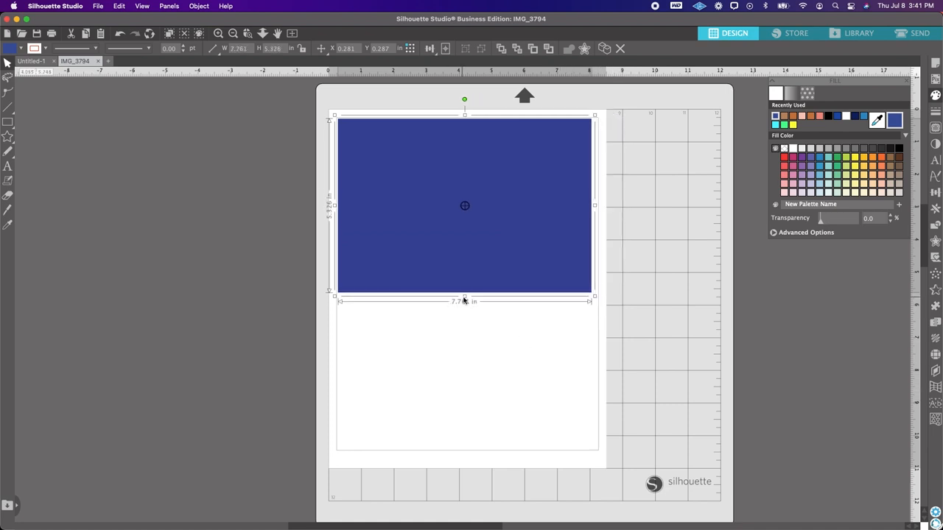
pyautogui.moveTo(464, 297); pyautogui.dragTo(465, 424)
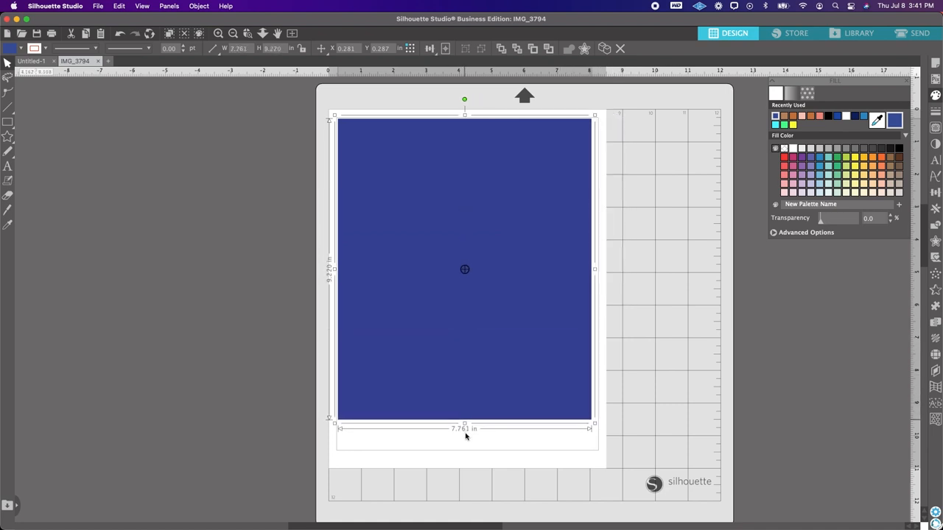
pyautogui.click(88, 243)
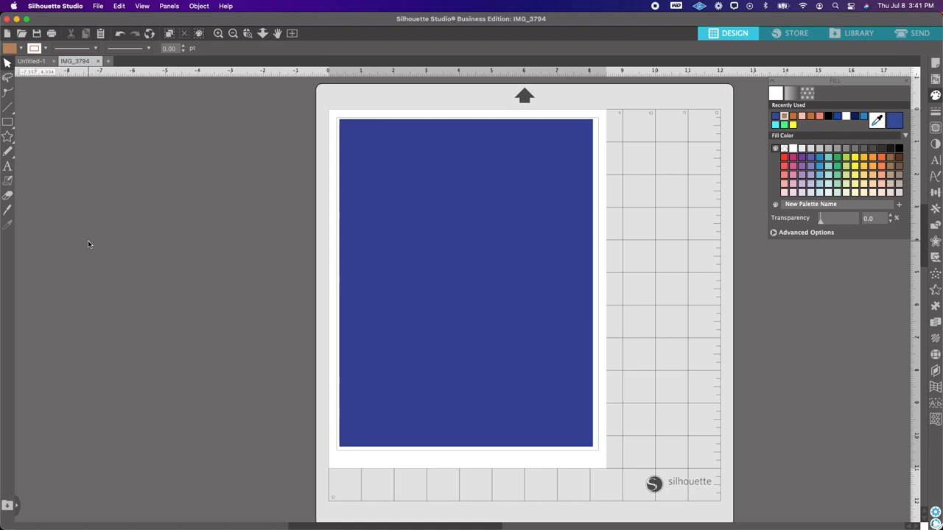
pyautogui.moveTo(86, 244)
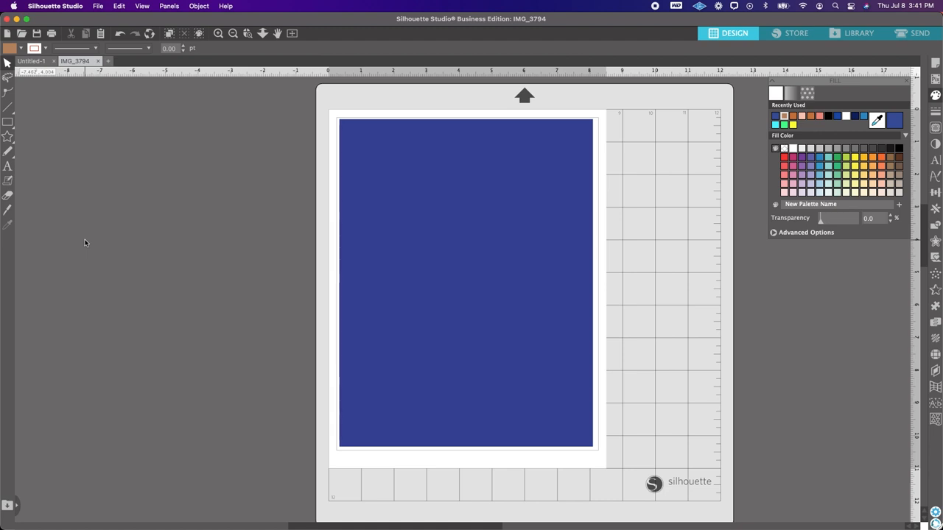
pyautogui.moveTo(86, 194)
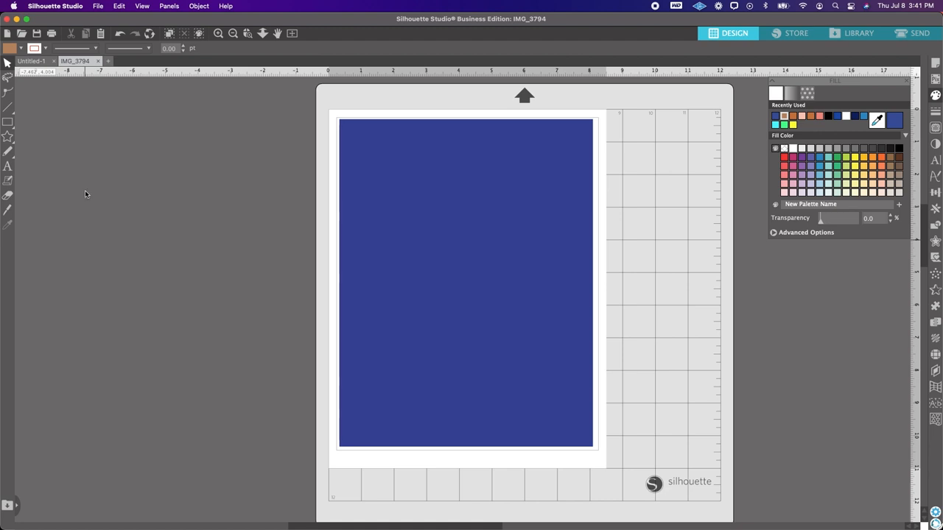
pyautogui.click(96, 6)
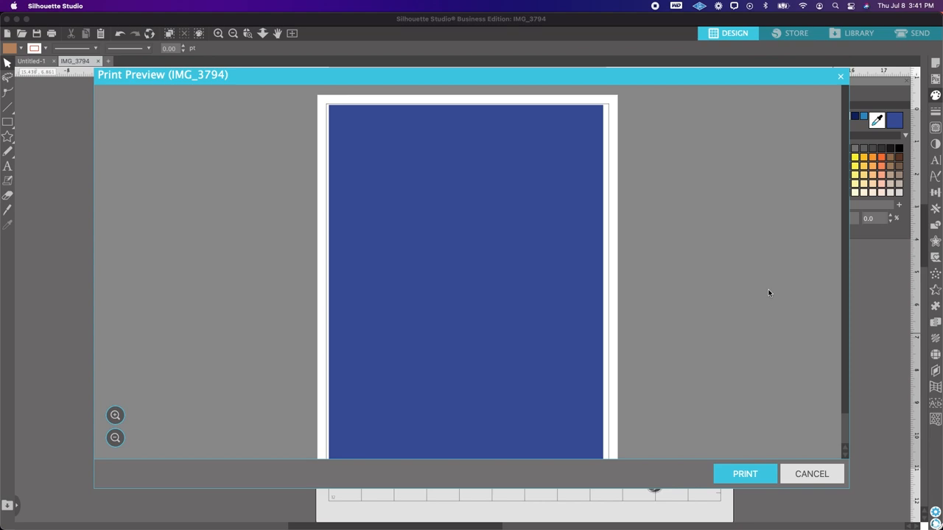
pyautogui.moveTo(761, 292)
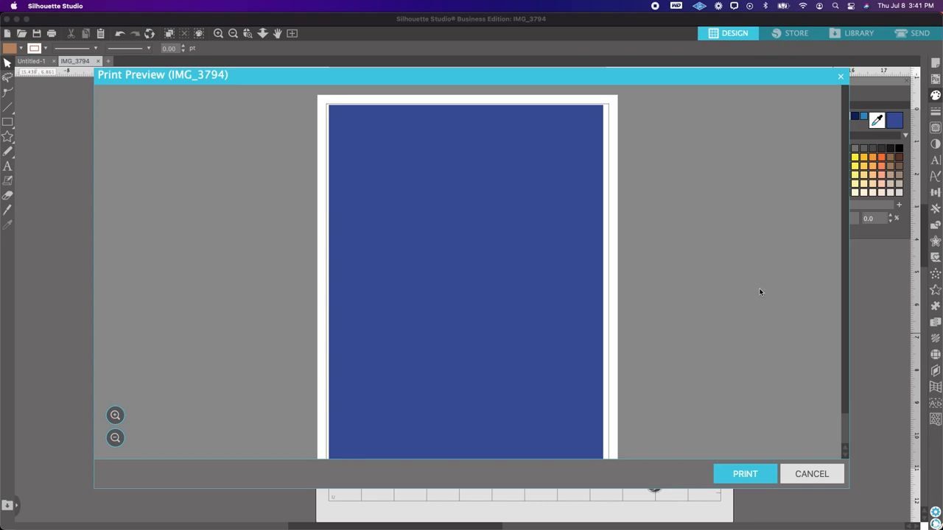